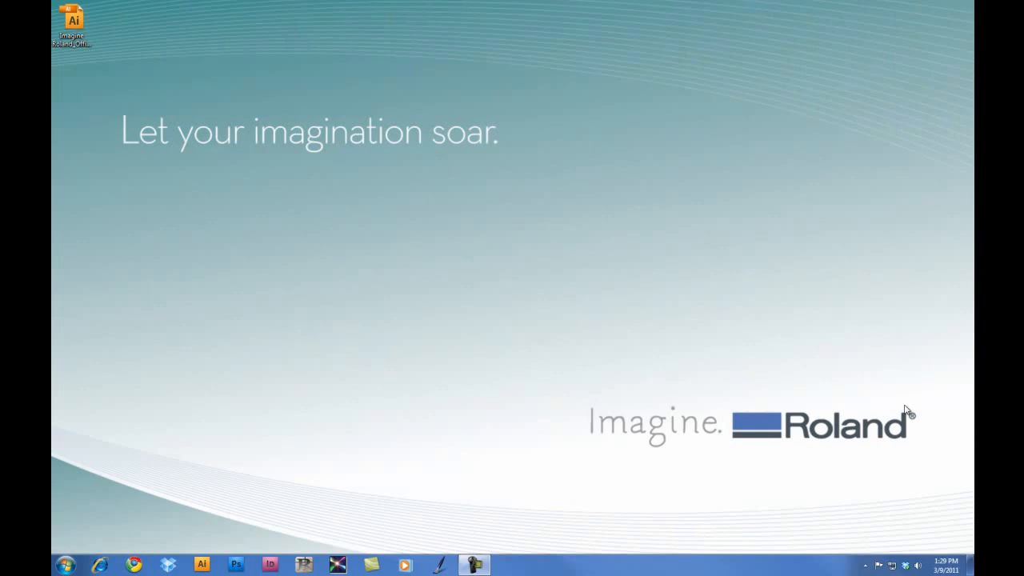
mouse_move(64, 566)
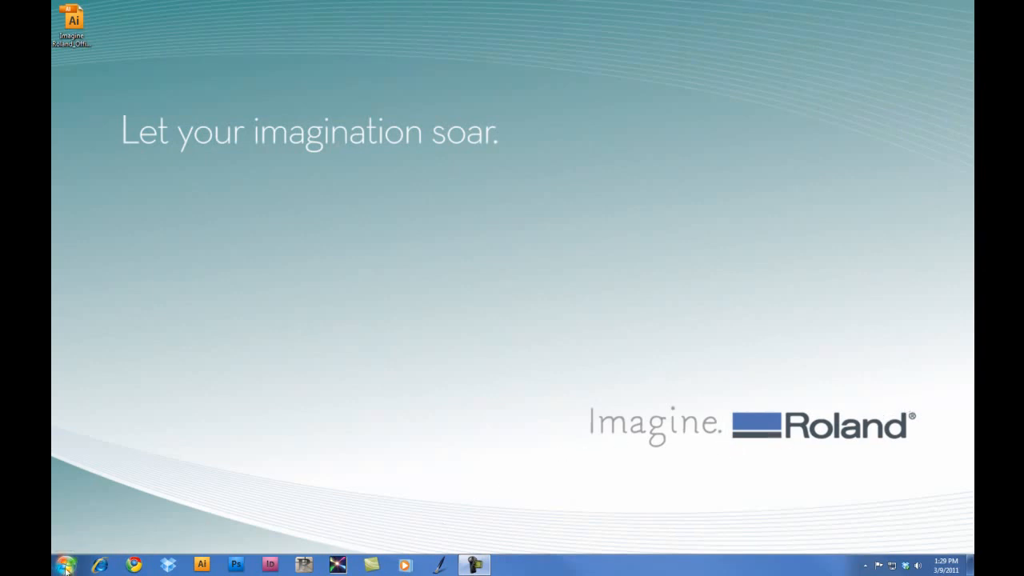
Launch Roland EngraveStudio from the All Programs list in the Start menu
click(64, 561)
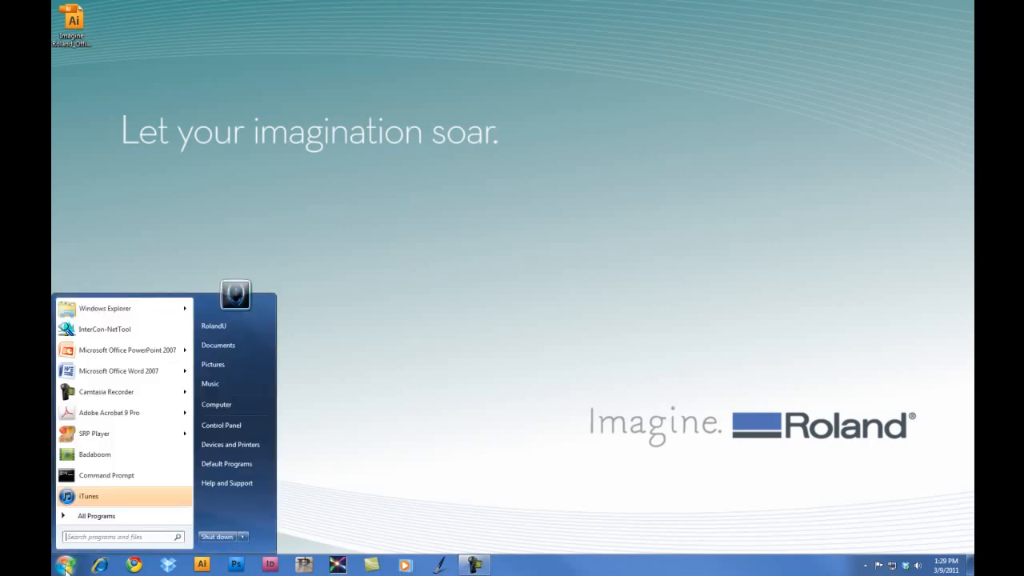
mouse_move(102, 518)
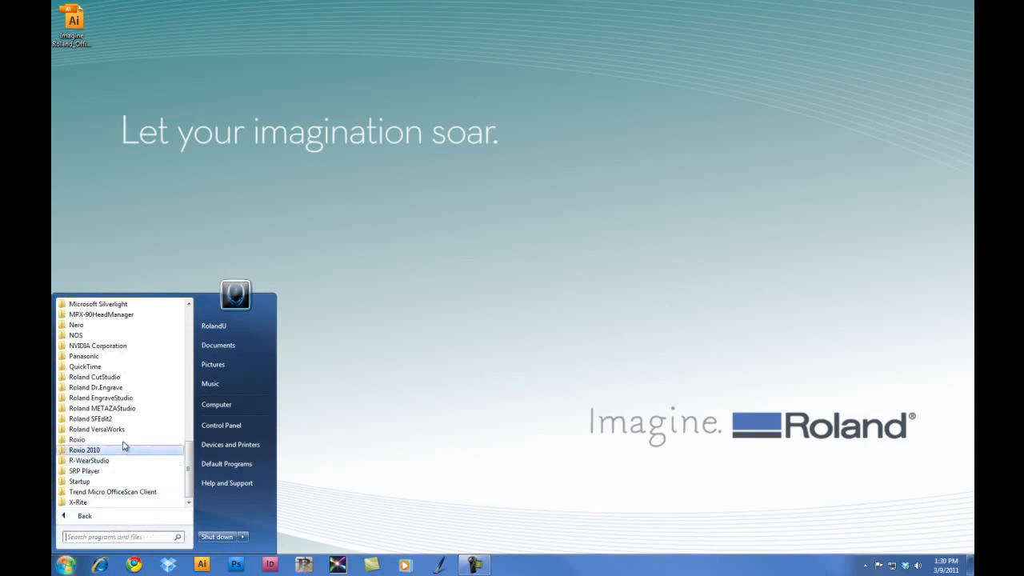
click(101, 397)
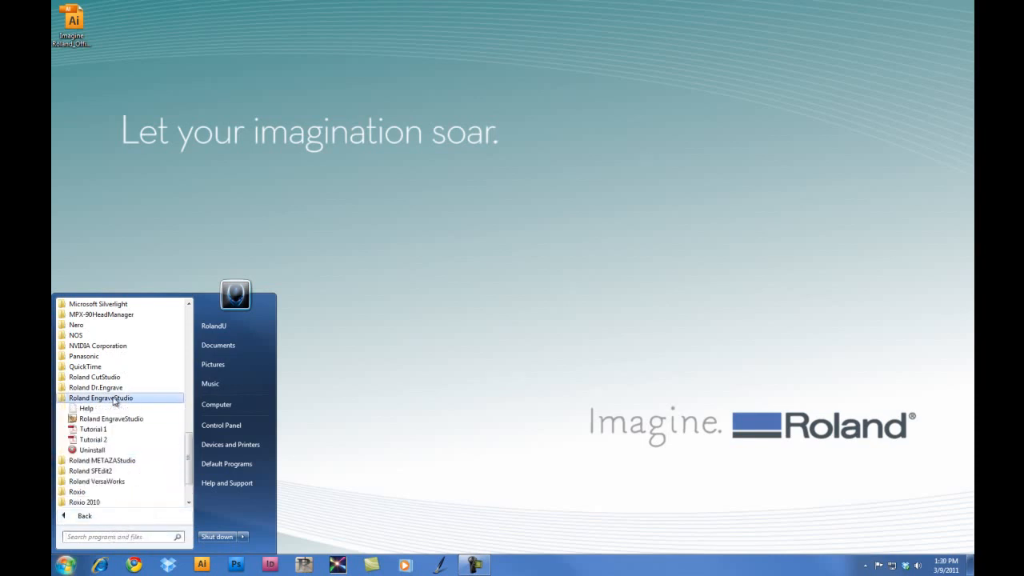
click(110, 418)
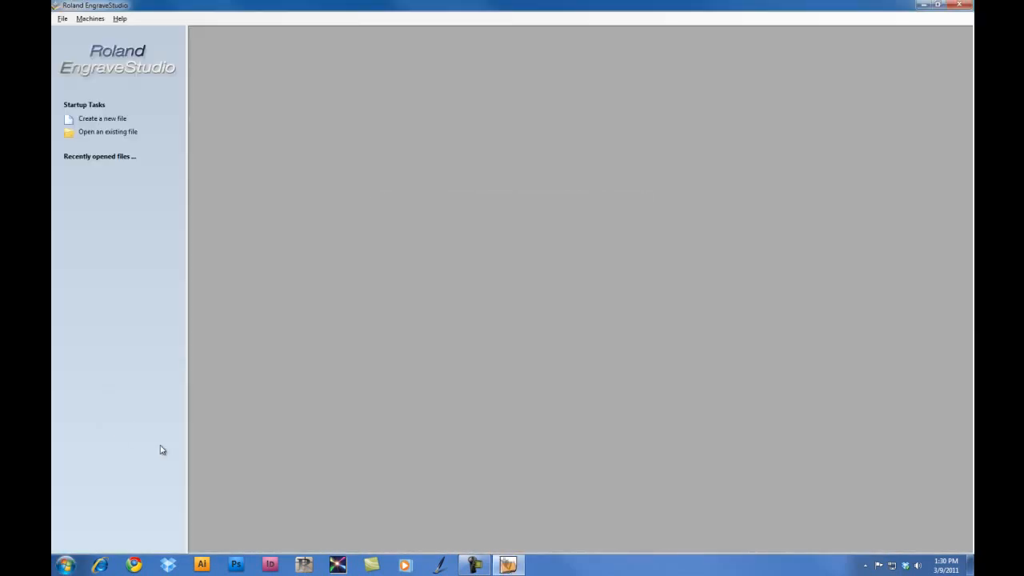
Create a new plate job in inches, 8 × 6, 0.064 thick, with lower-left XY origin
click(89, 18)
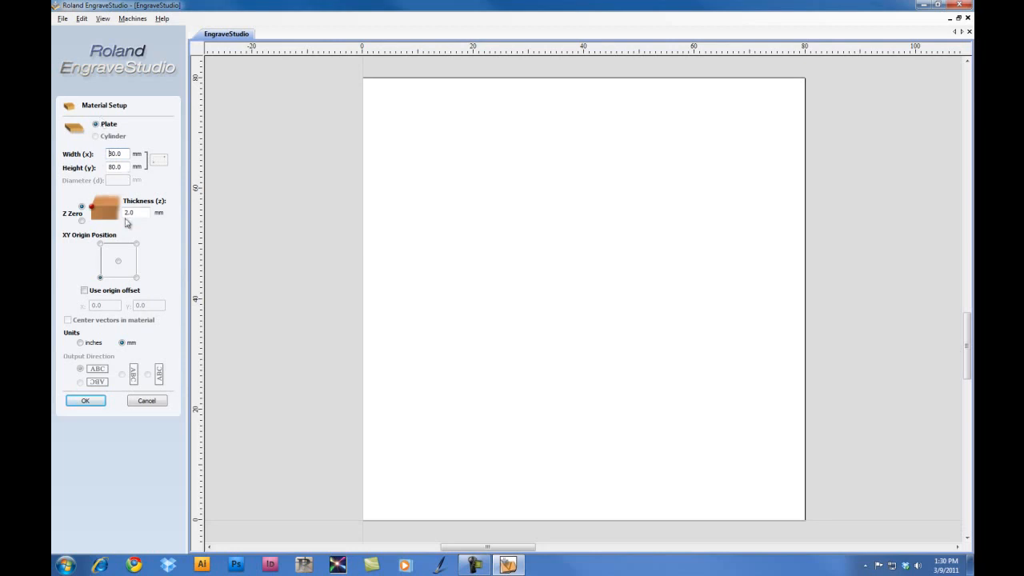
click(80, 343)
text(8)
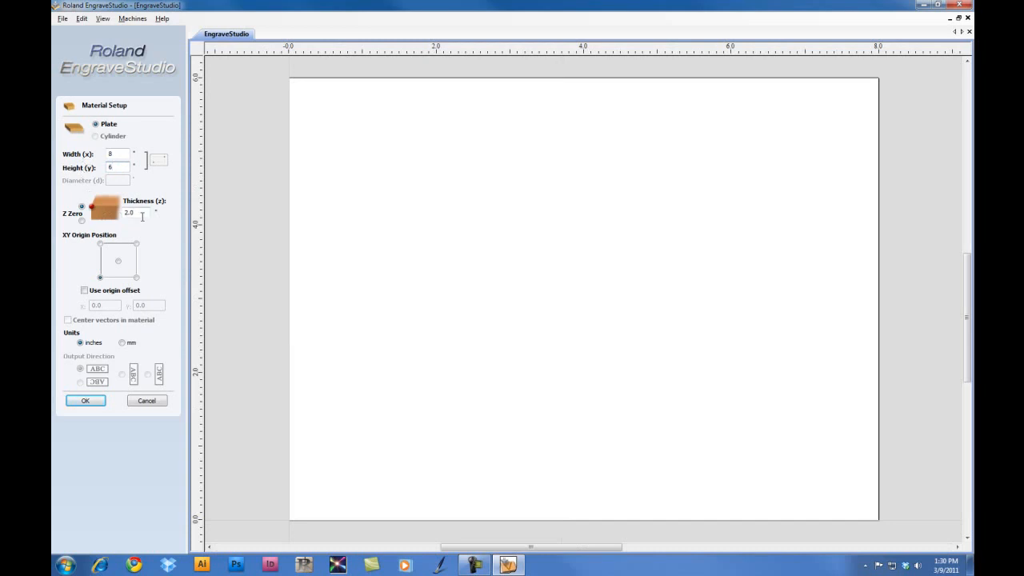
triple_click(136, 213)
text(0.064)
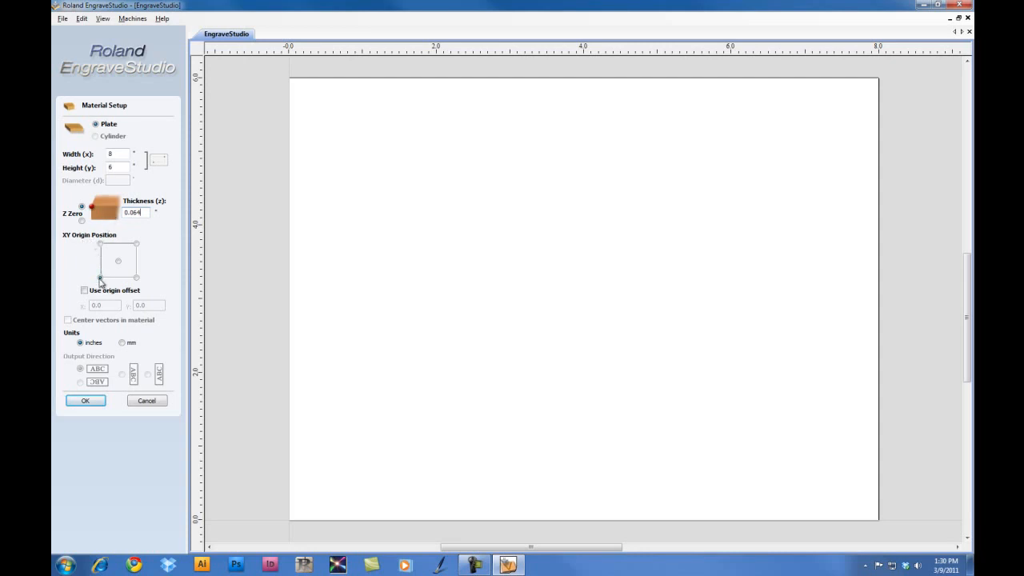
click(100, 279)
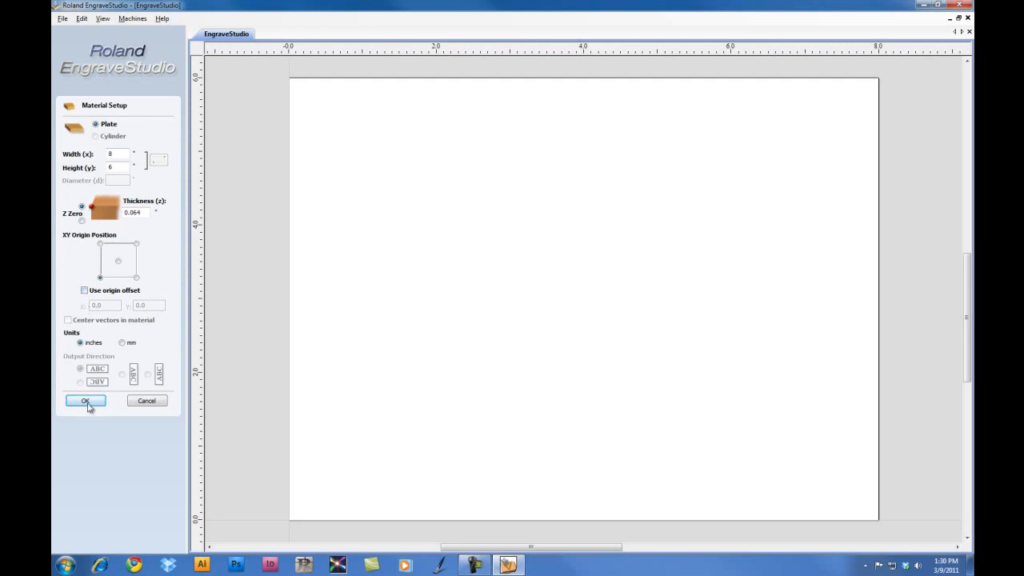
click(86, 400)
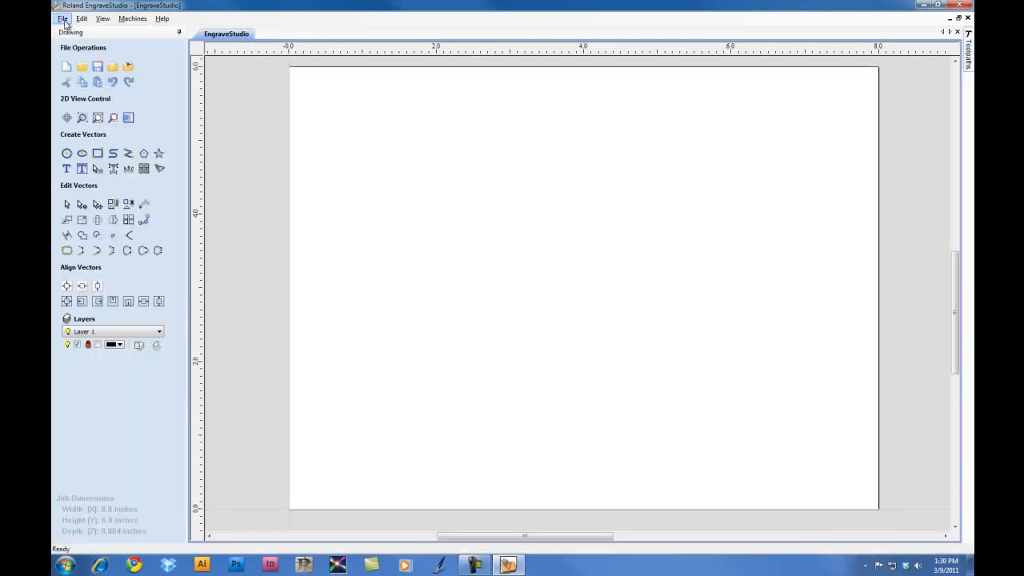
Import the Imagine Roland stacked .ai logo from the Desktop onto the plate
click(58, 19)
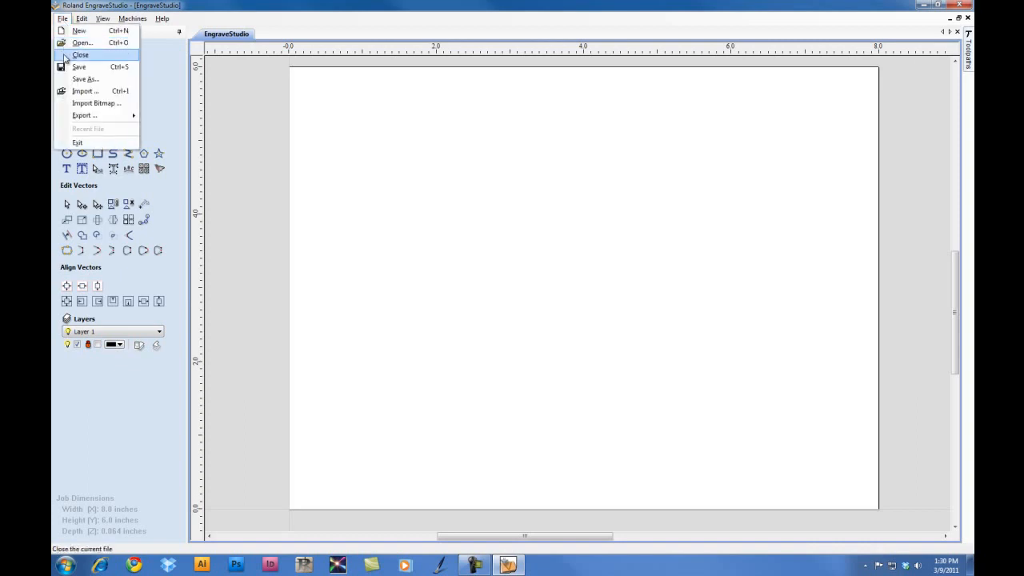
click(77, 42)
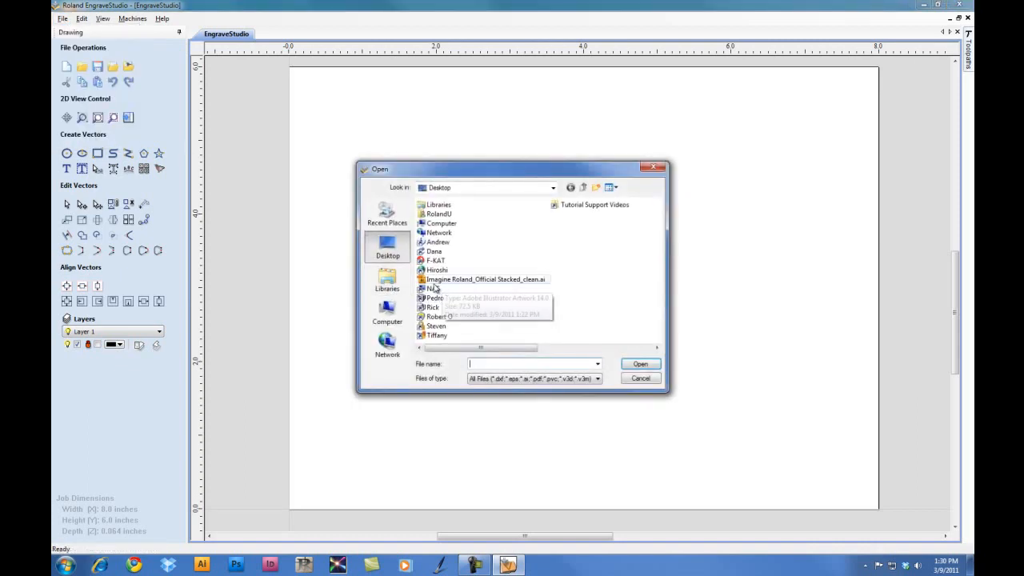
double_click(477, 278)
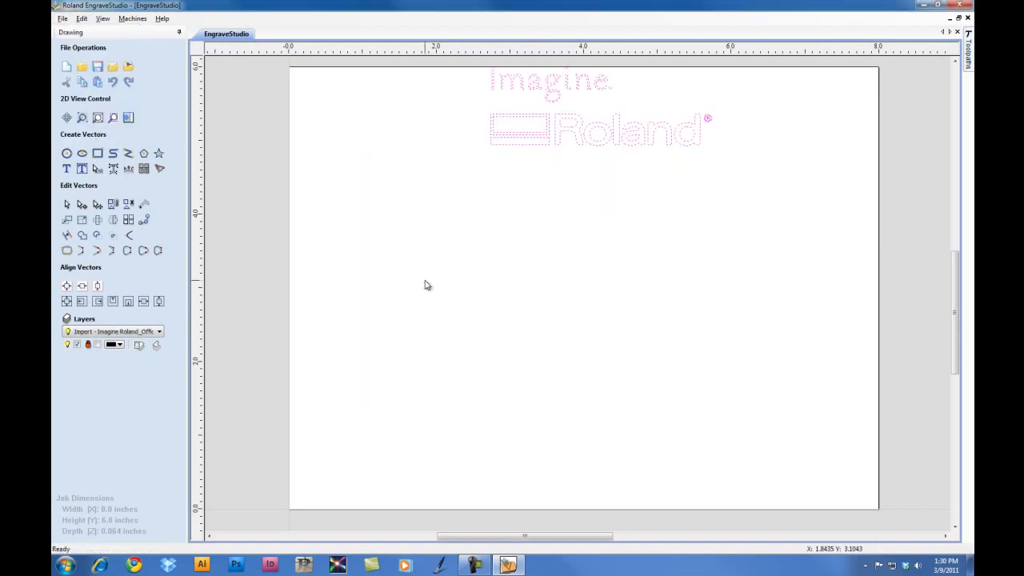
mouse_move(538, 183)
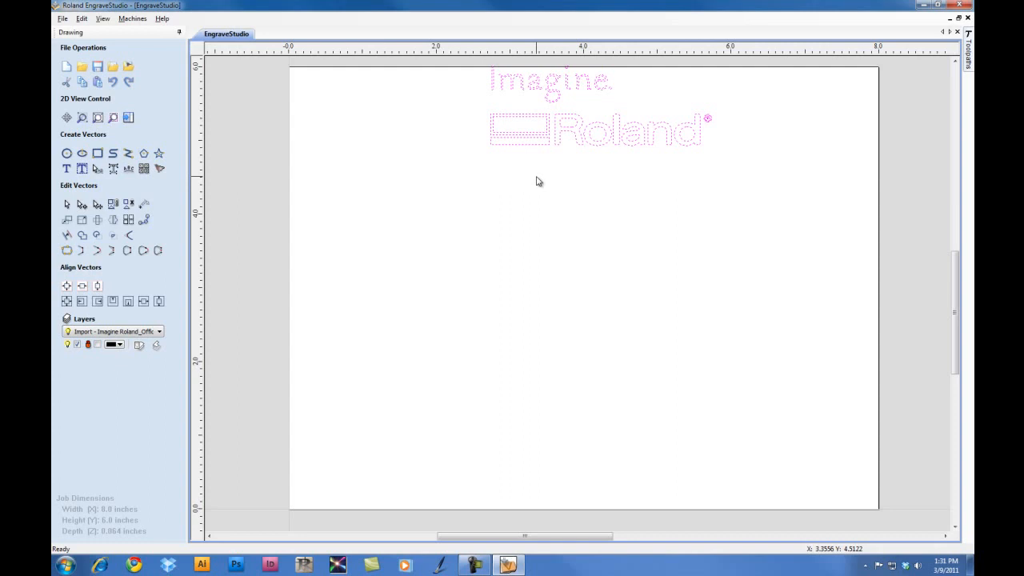
mouse_move(503, 134)
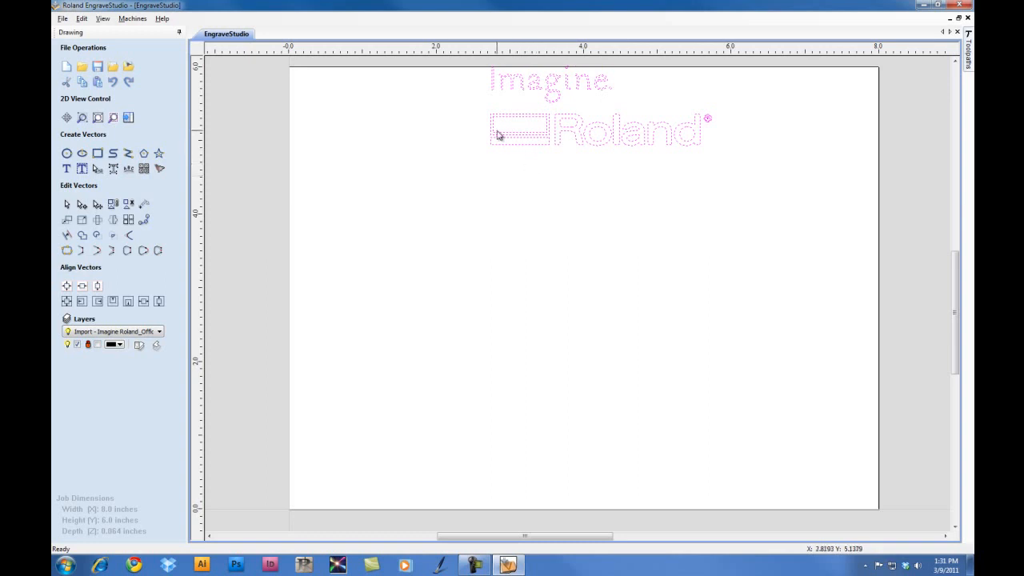
mouse_move(474, 109)
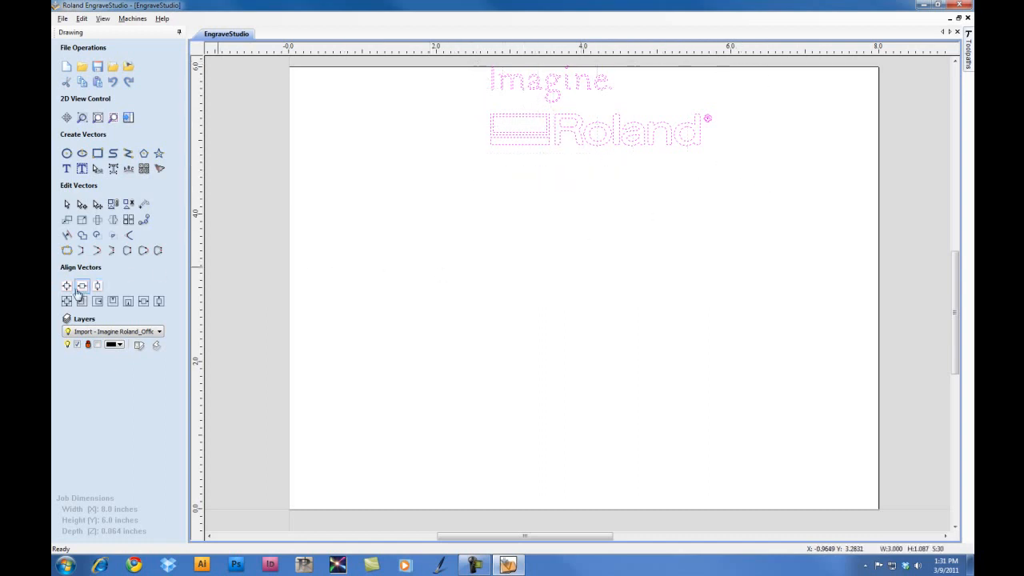
mouse_move(67, 286)
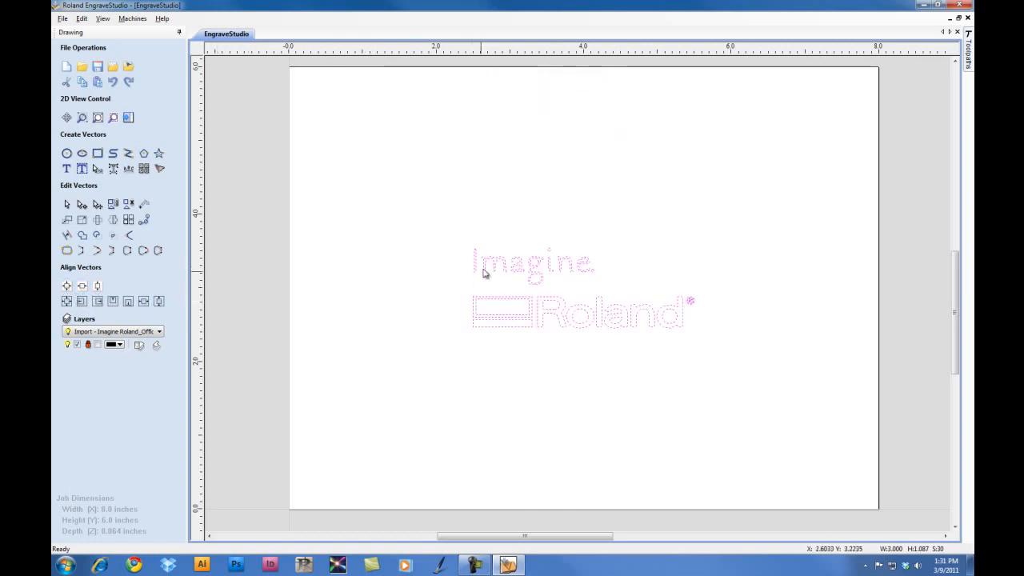
mouse_move(99, 205)
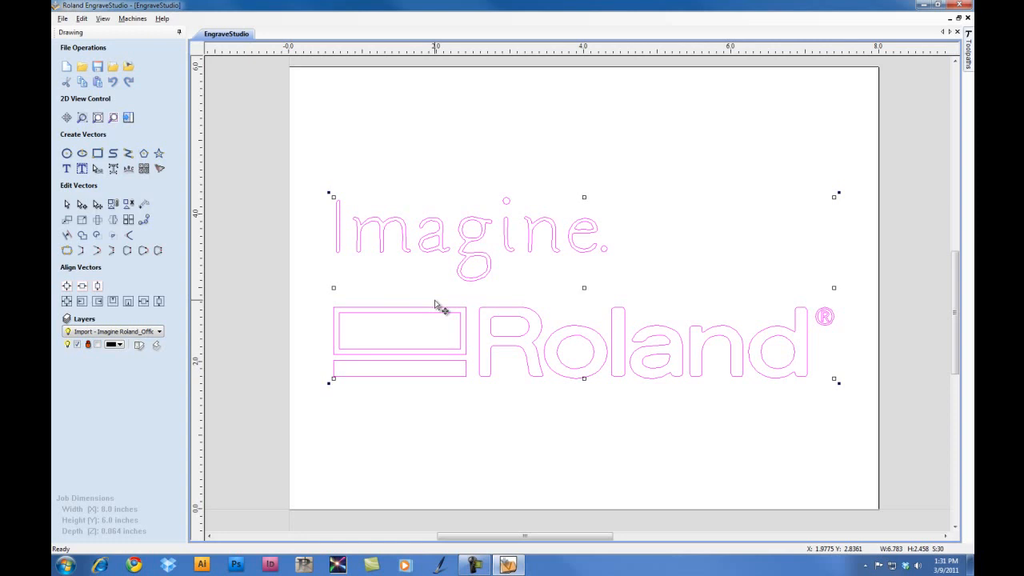
mouse_move(941, 93)
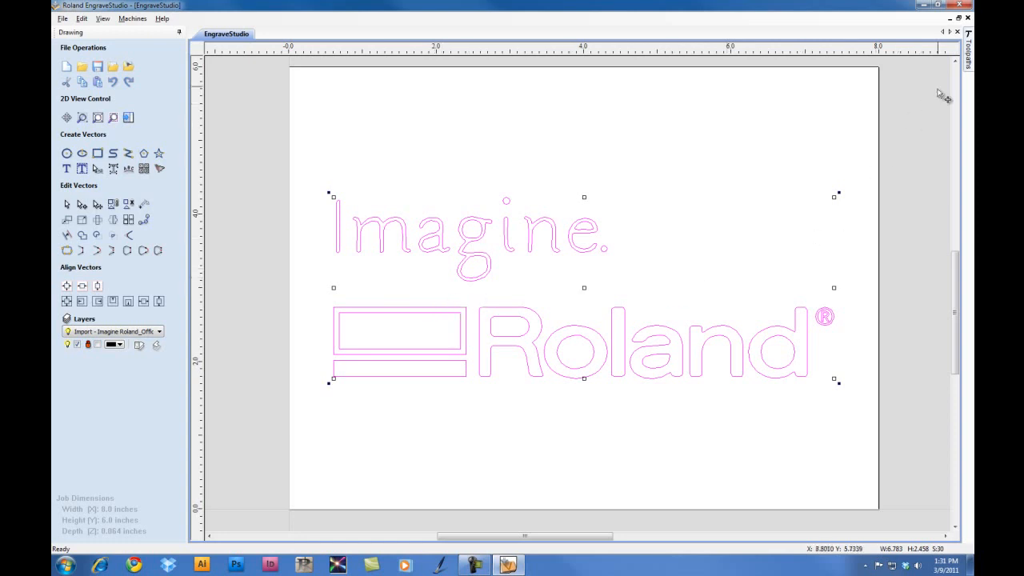
Confirm Material Setup at 0.064 in thickness with a 0.125 in clearance gap
click(969, 48)
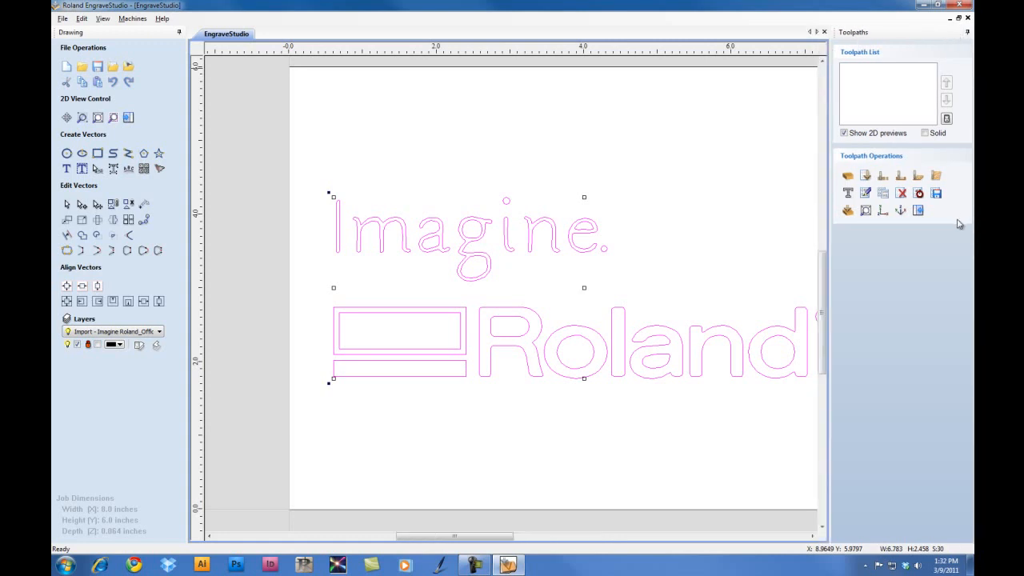
mouse_move(909, 262)
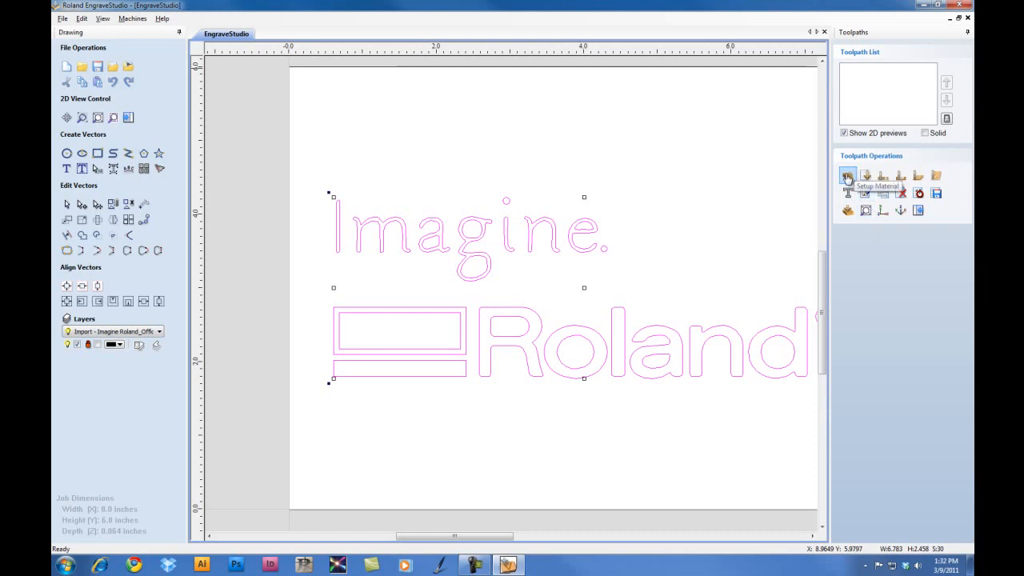
click(848, 176)
text(.125)
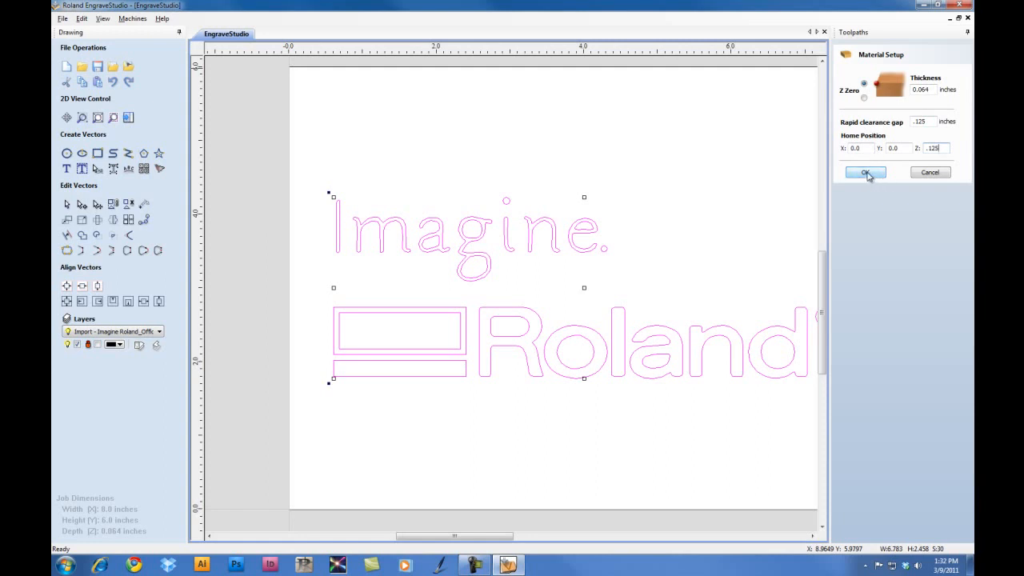
click(862, 171)
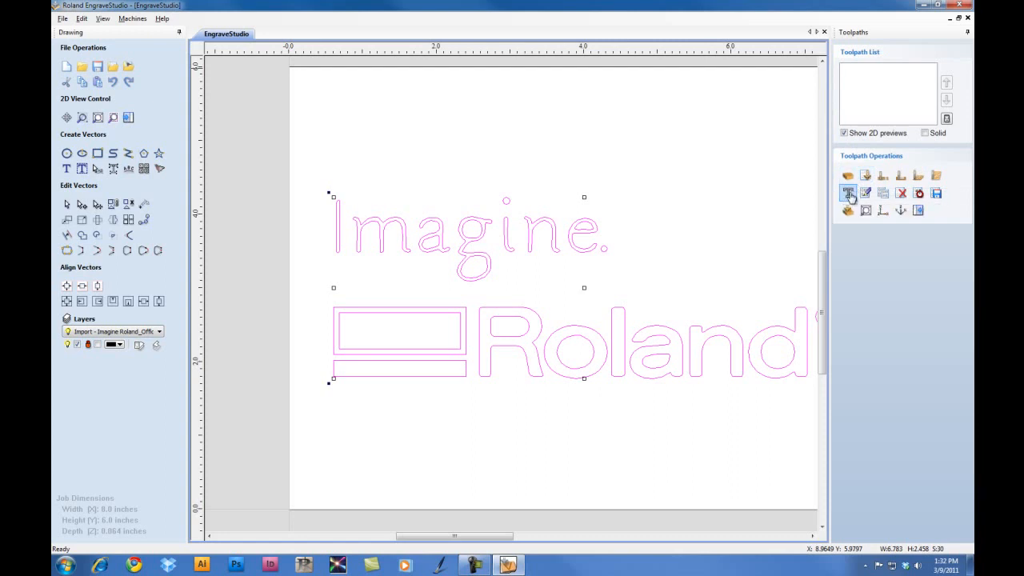
Start a quick engrave toolpath and choose the Engrave 1/8" 30deg tool from the Tool Database
click(848, 192)
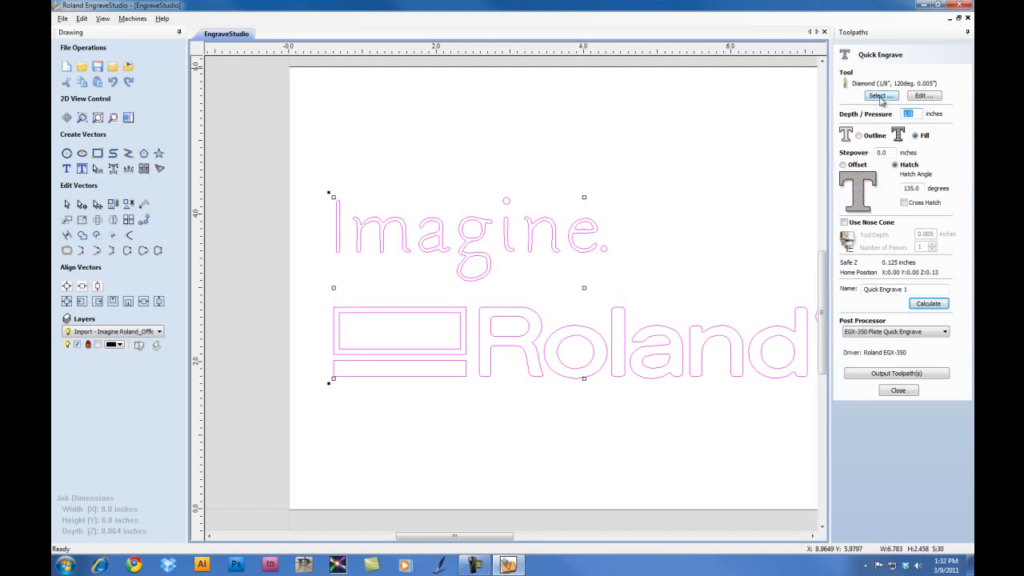
click(880, 96)
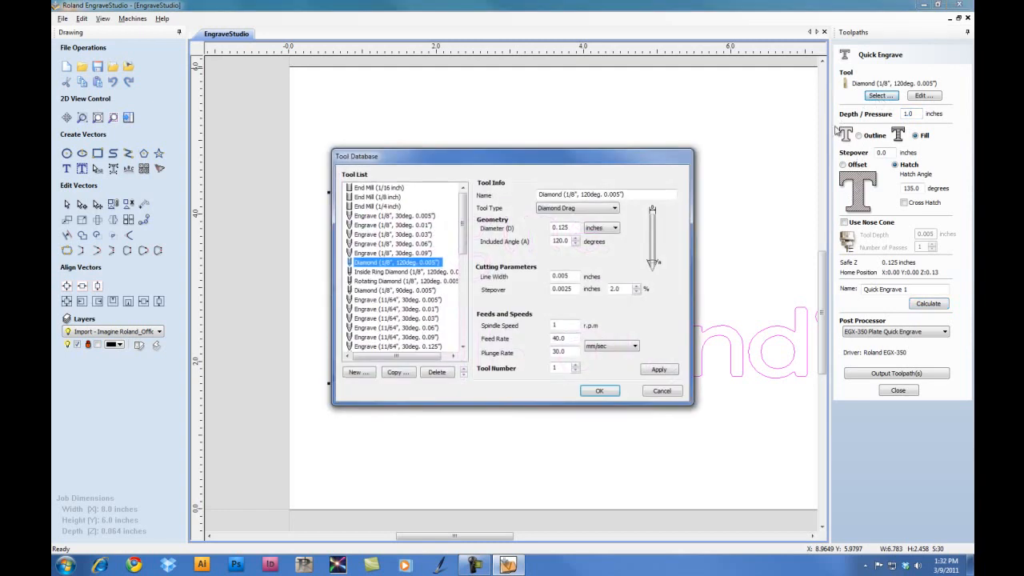
mouse_move(531, 169)
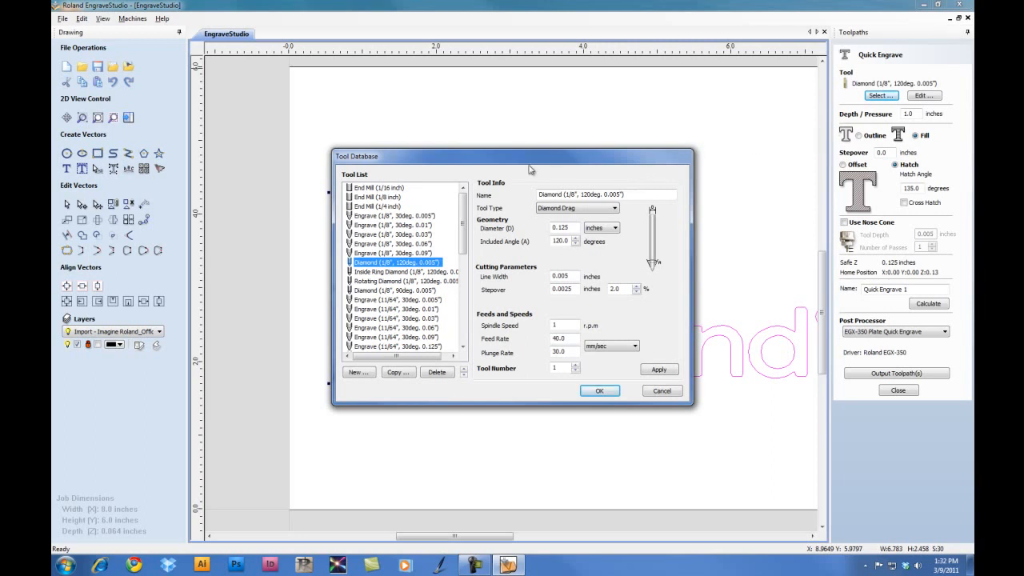
mouse_move(472, 243)
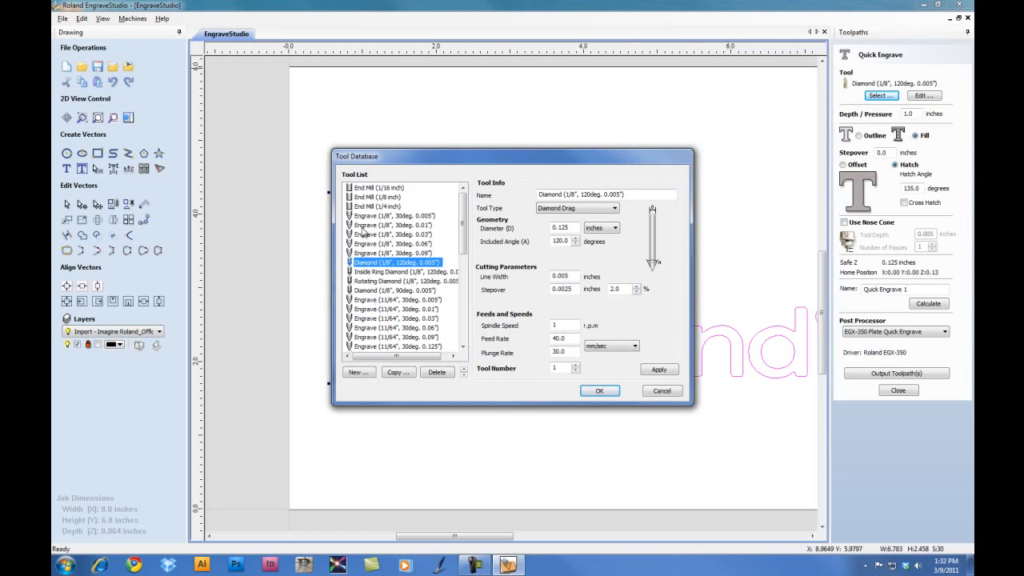
click(391, 224)
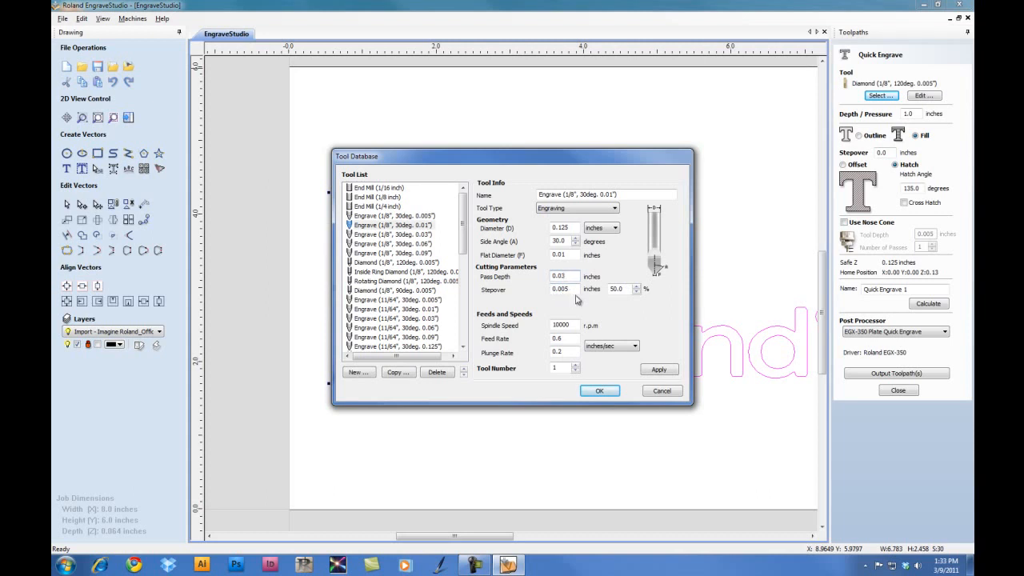
mouse_move(520, 326)
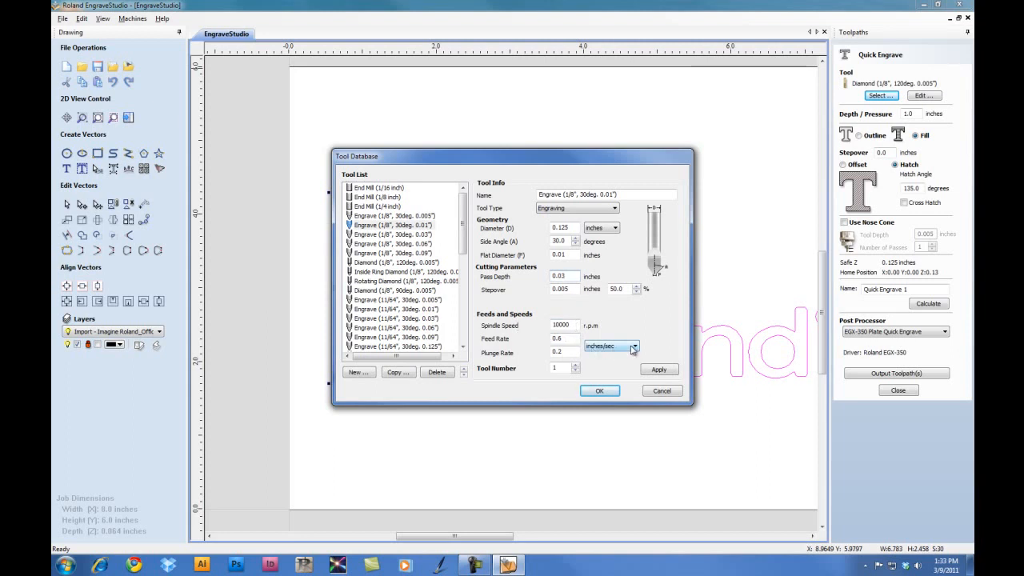
Set the tool to mm/sec with feed 40 and plunge 30, and apply
click(632, 345)
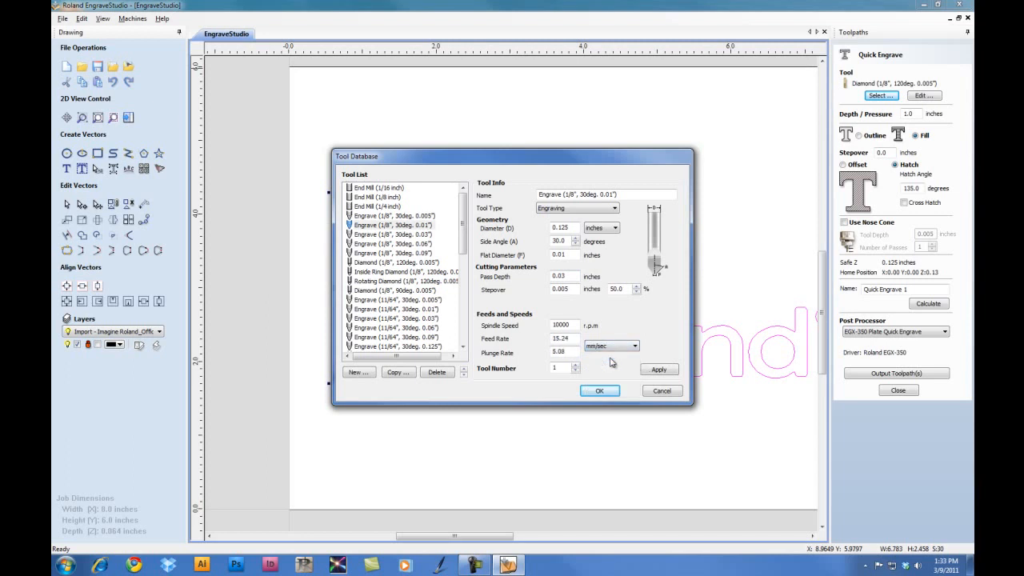
mouse_move(573, 352)
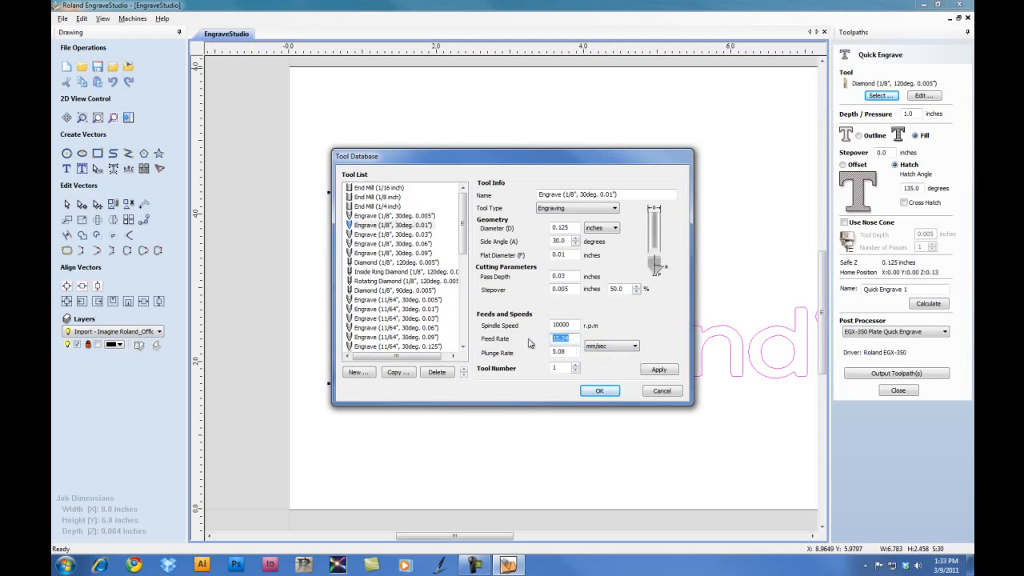
text(40)
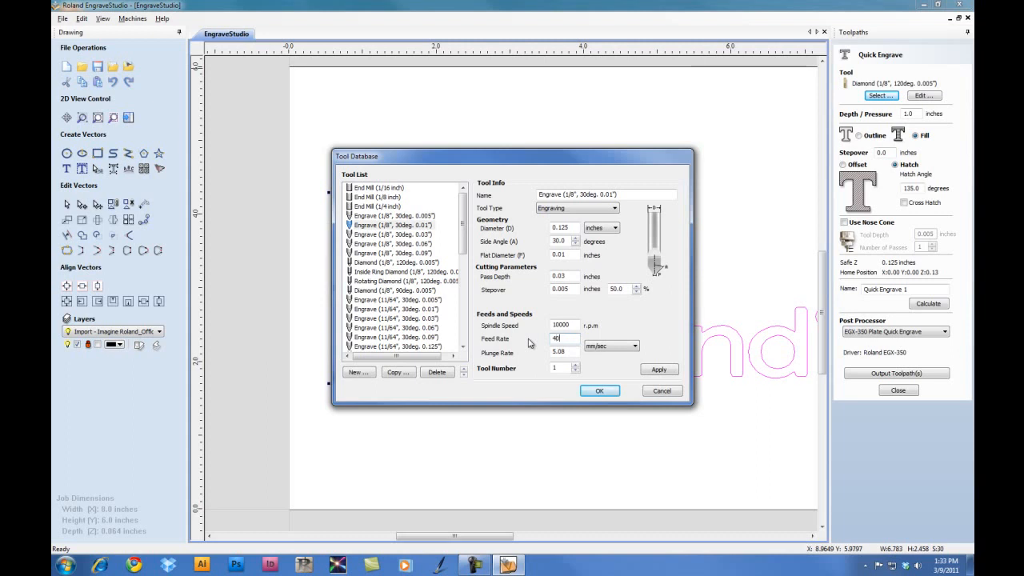
mouse_move(570, 354)
text(30)
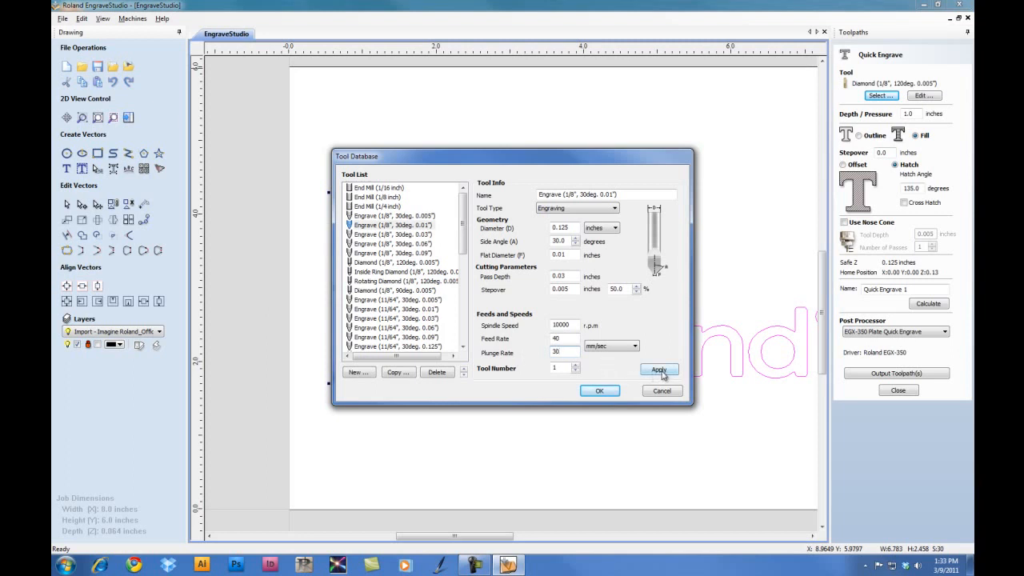
click(659, 369)
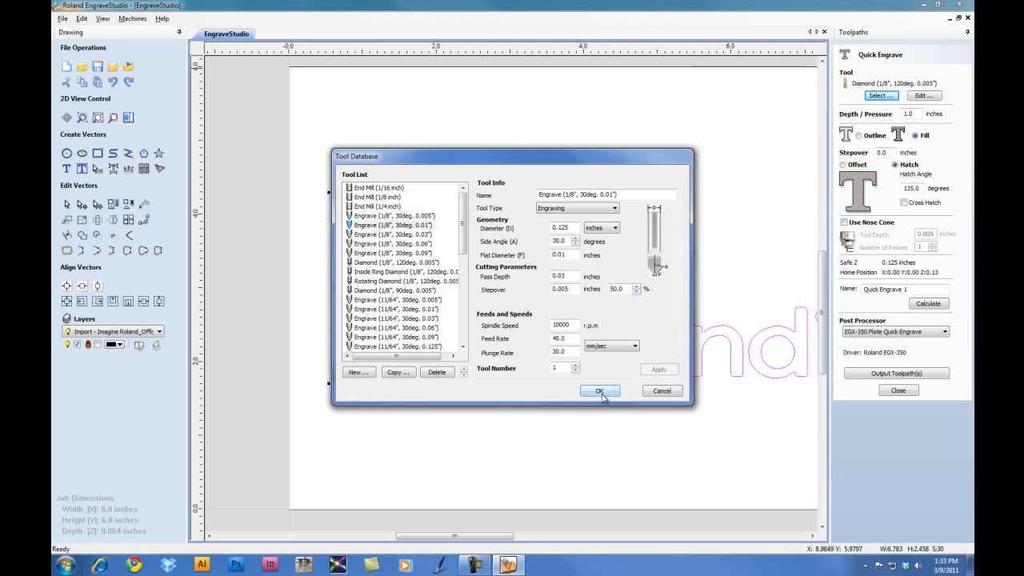
Accept the tool and set a hatch fill at a 135-degree angle
click(599, 390)
text(.010)
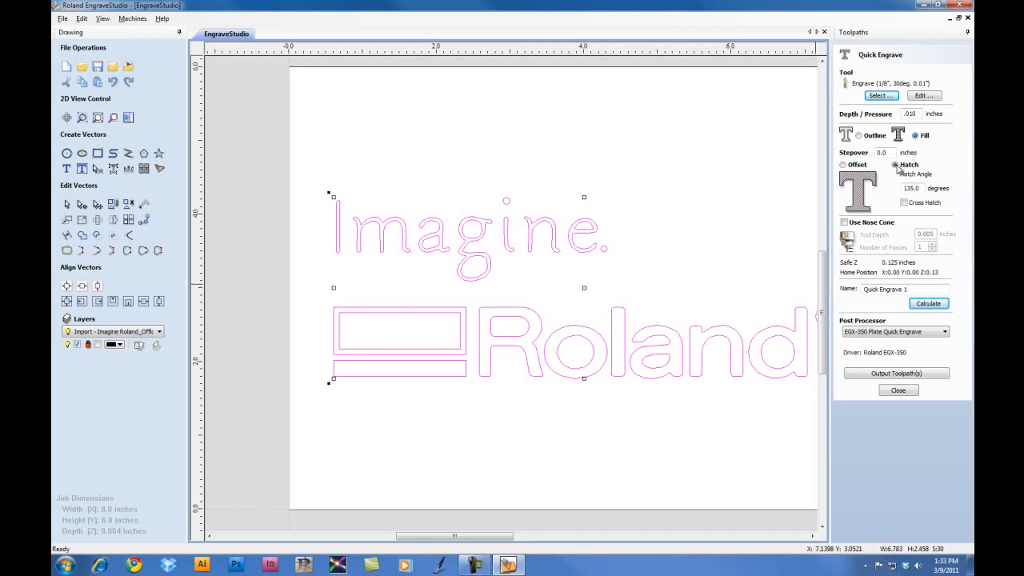
click(838, 165)
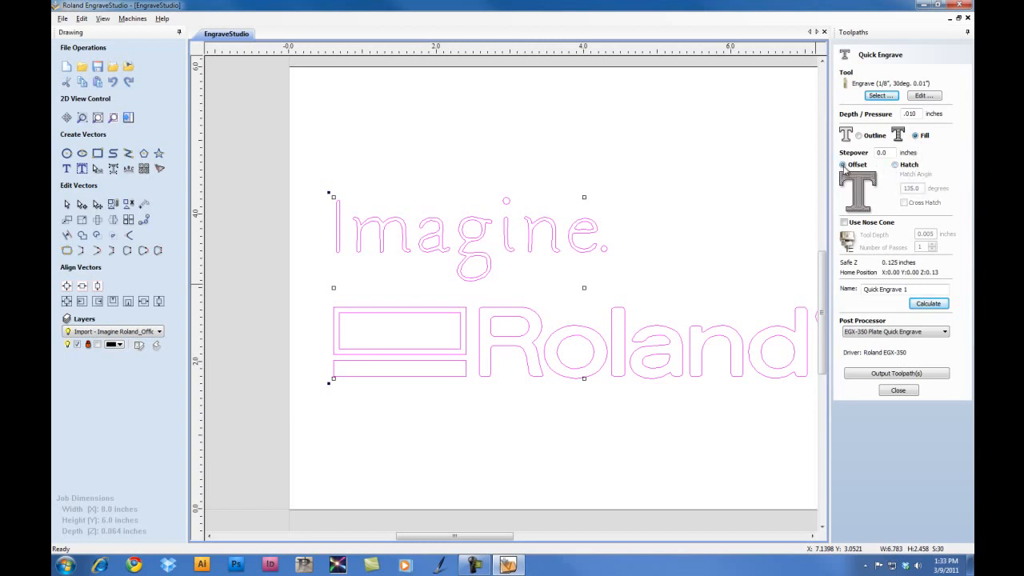
click(885, 163)
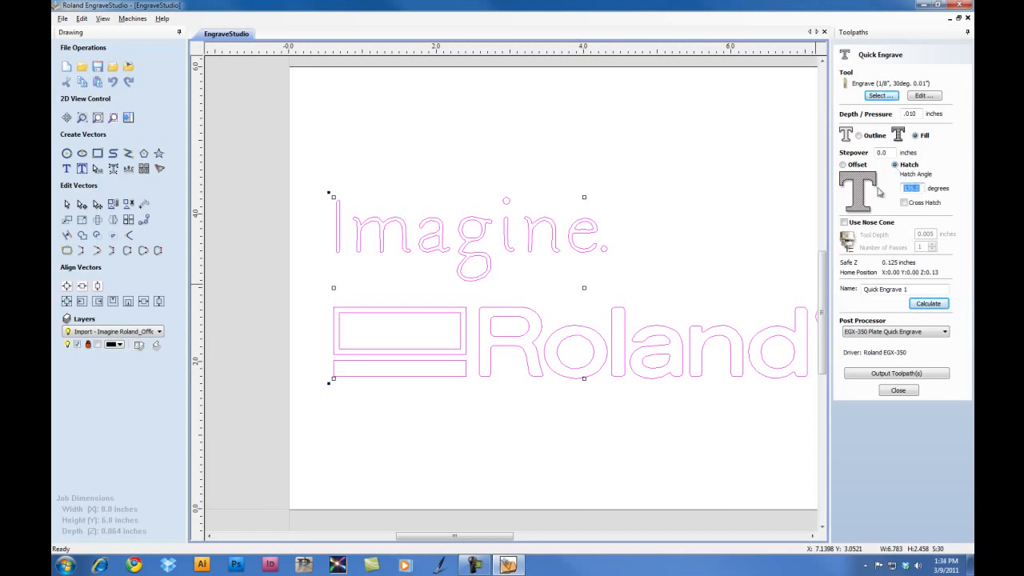
text(135)
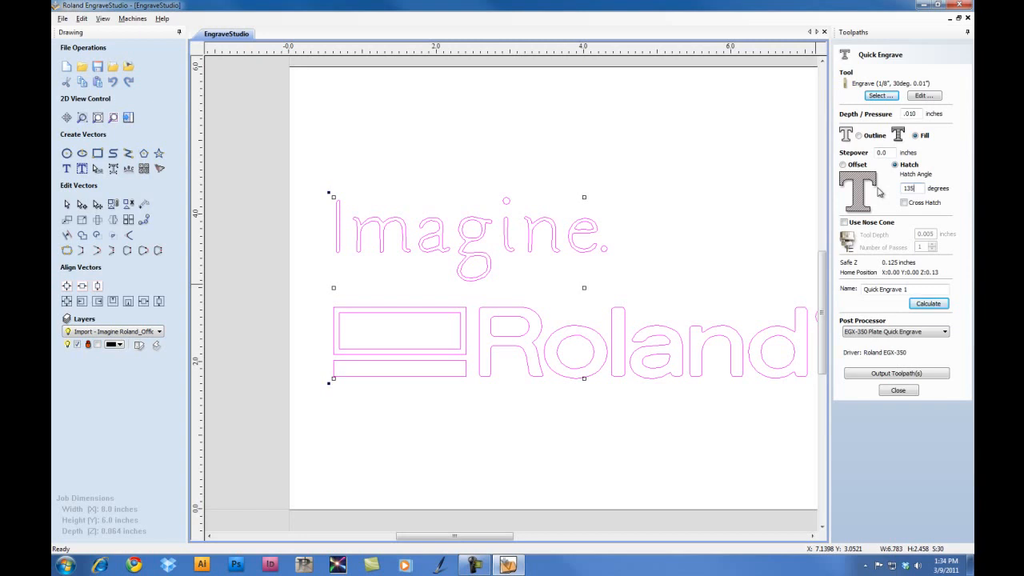
Name the toolpath 'Fill' and calculate it over the logo
click(918, 290)
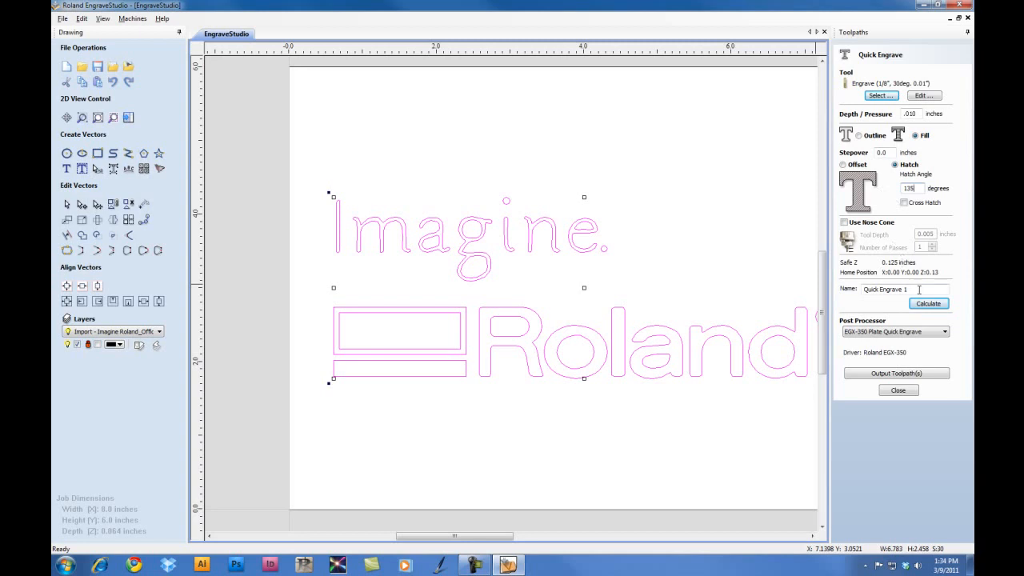
text(Fill)
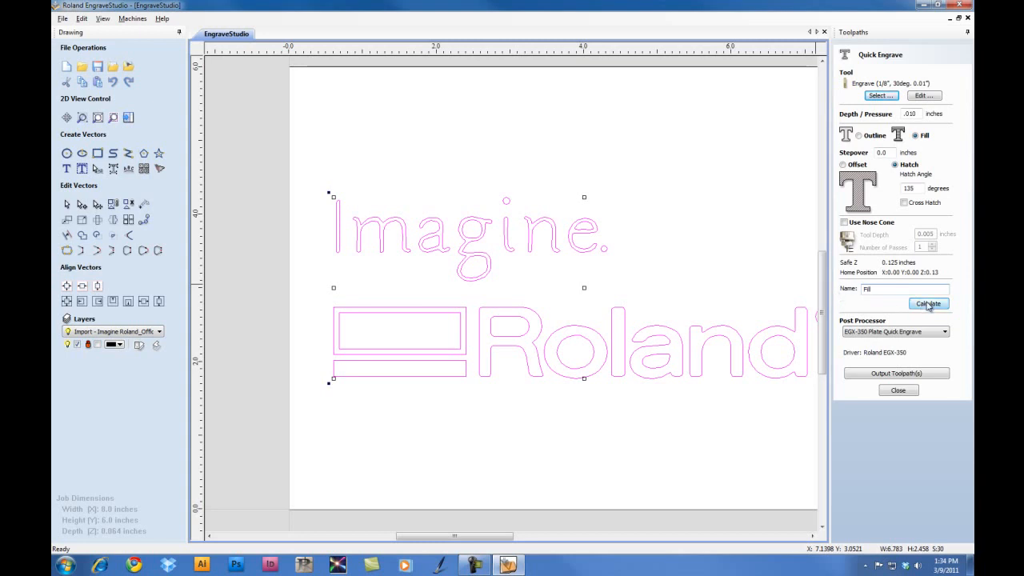
click(928, 304)
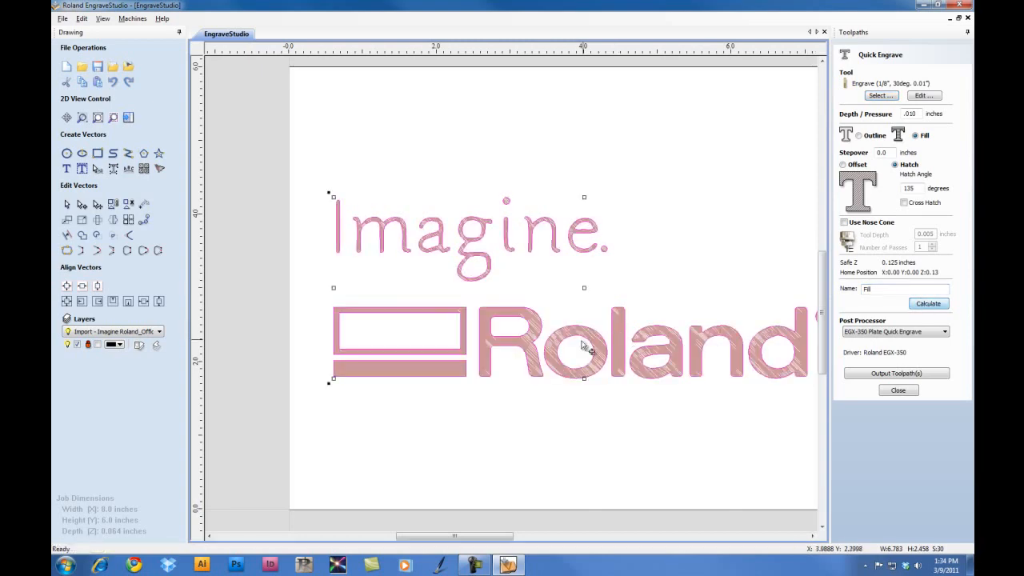